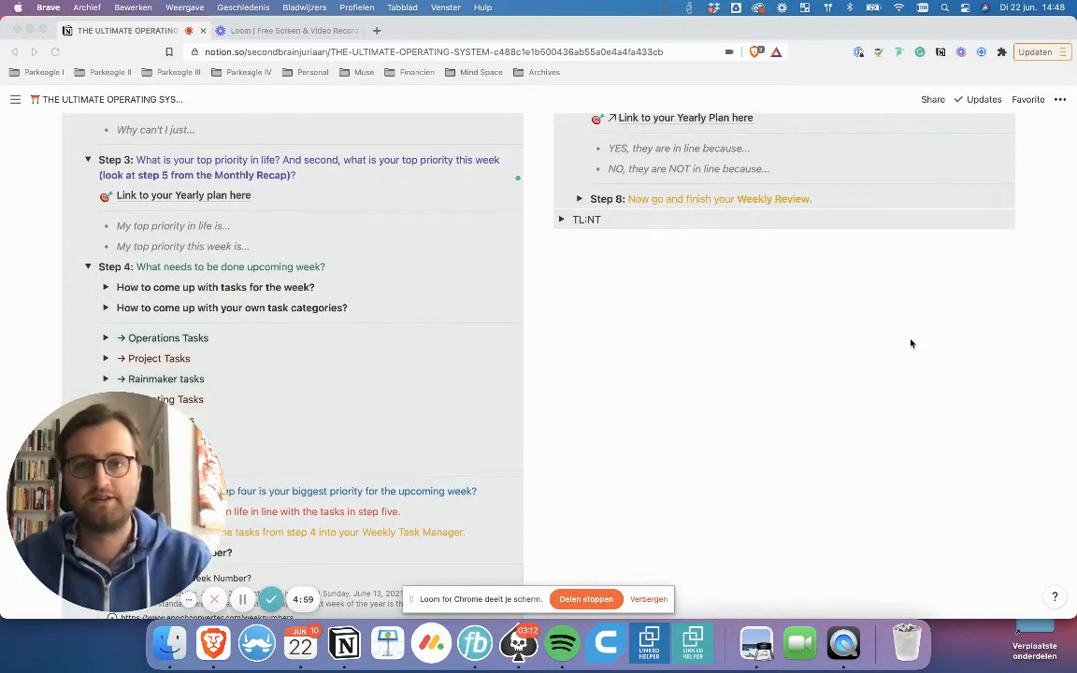
mouse_move(490, 312)
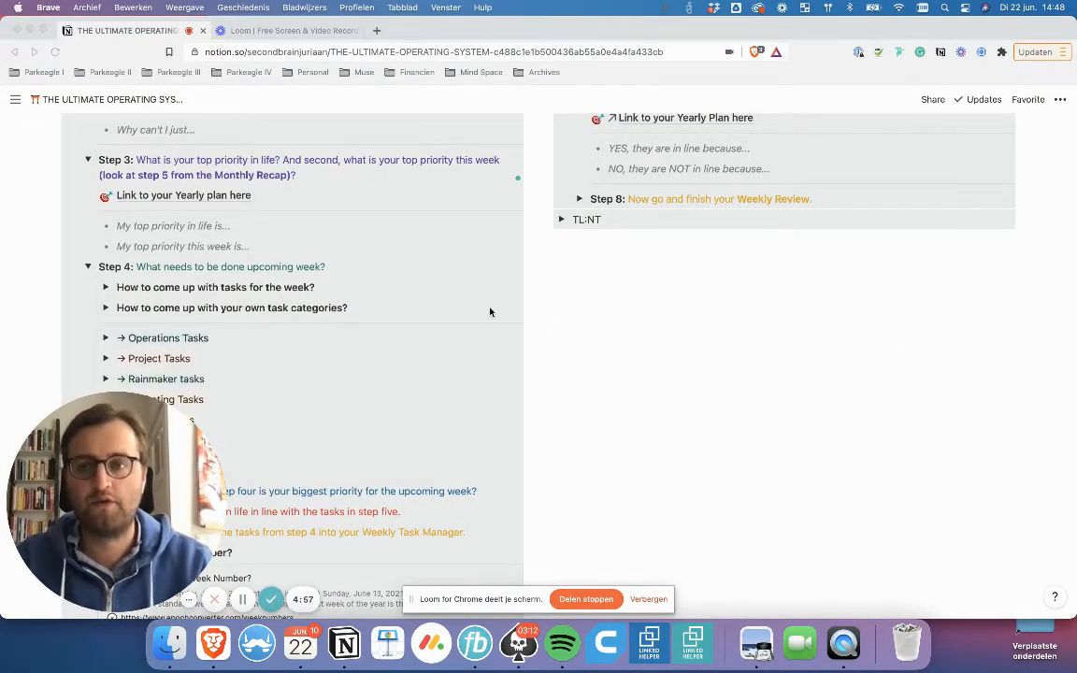
Expand Wednesday's 'When there's time..' toggle to show its three 30-minute tasks
scroll("down", 3)
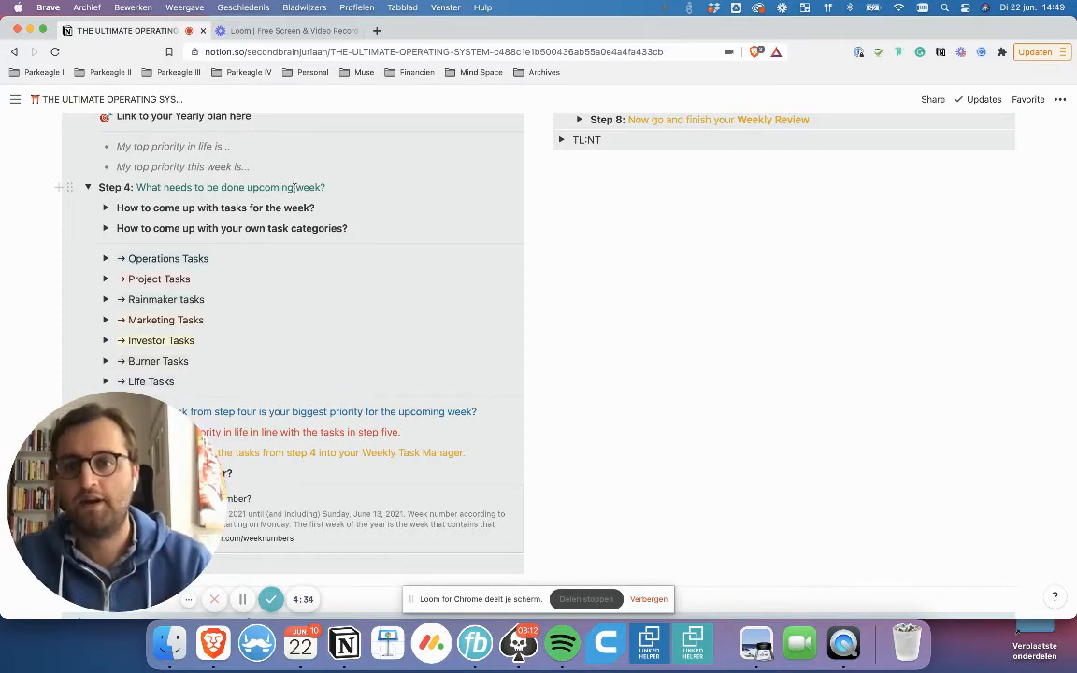
scroll("down", 3)
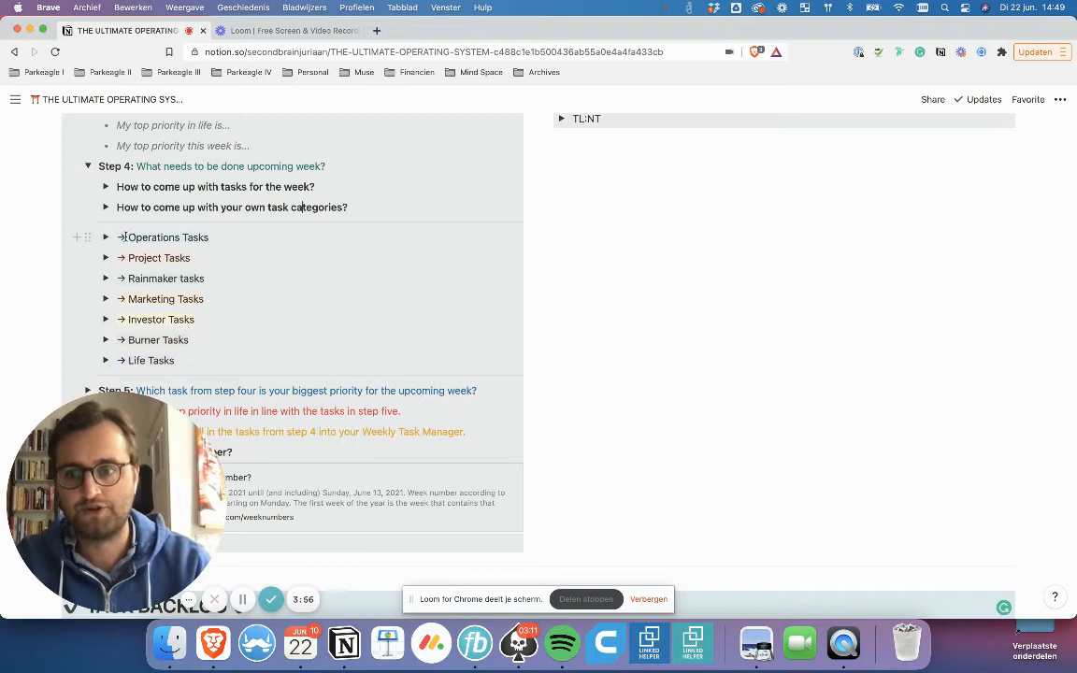
left_click(106, 237)
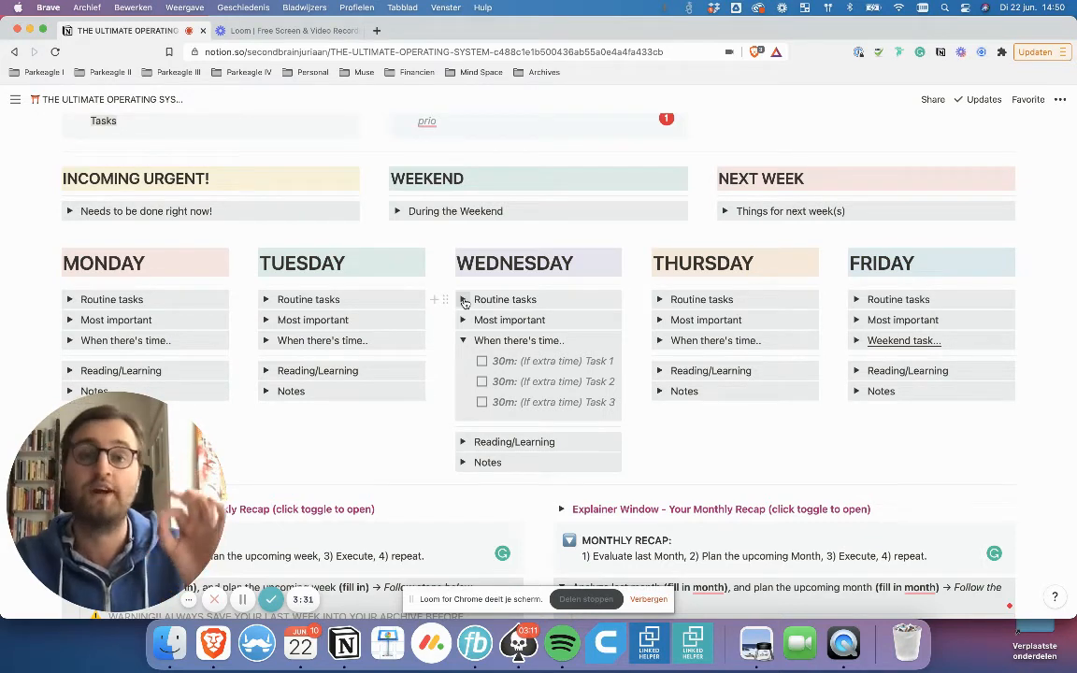
scroll("down", 3)
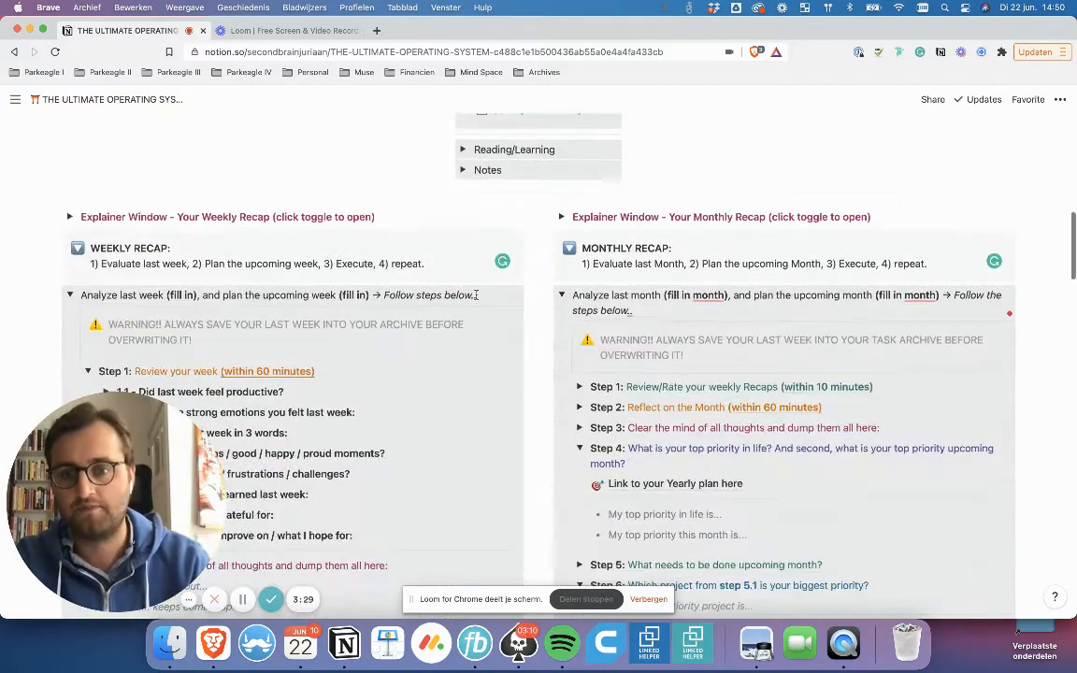
scroll("down", 3)
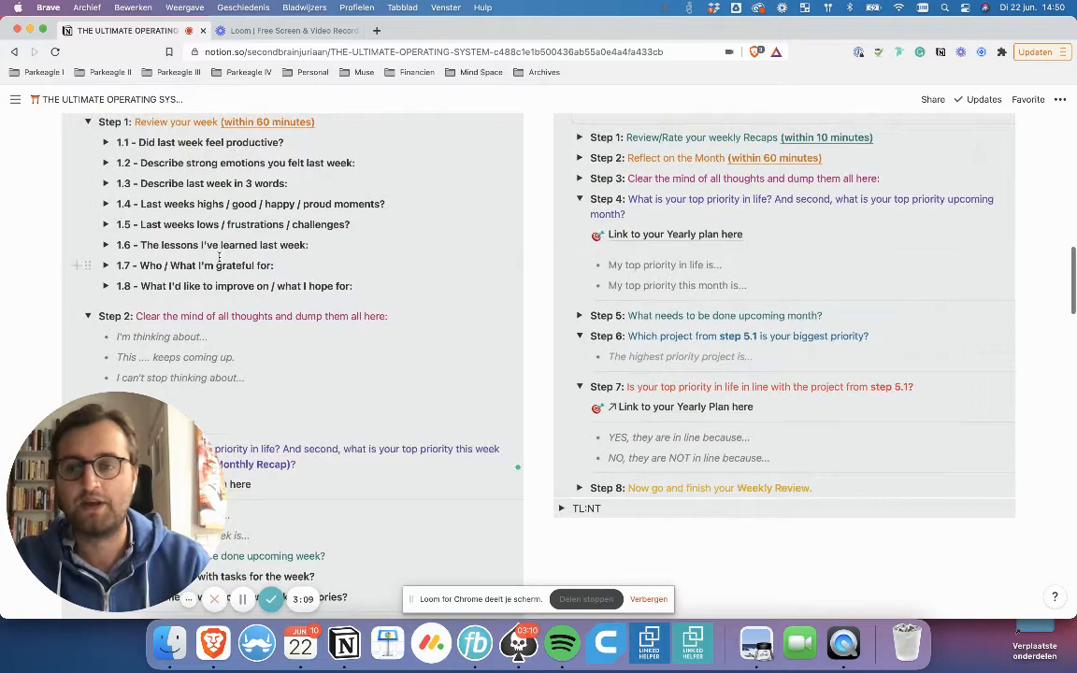
scroll("down", 3)
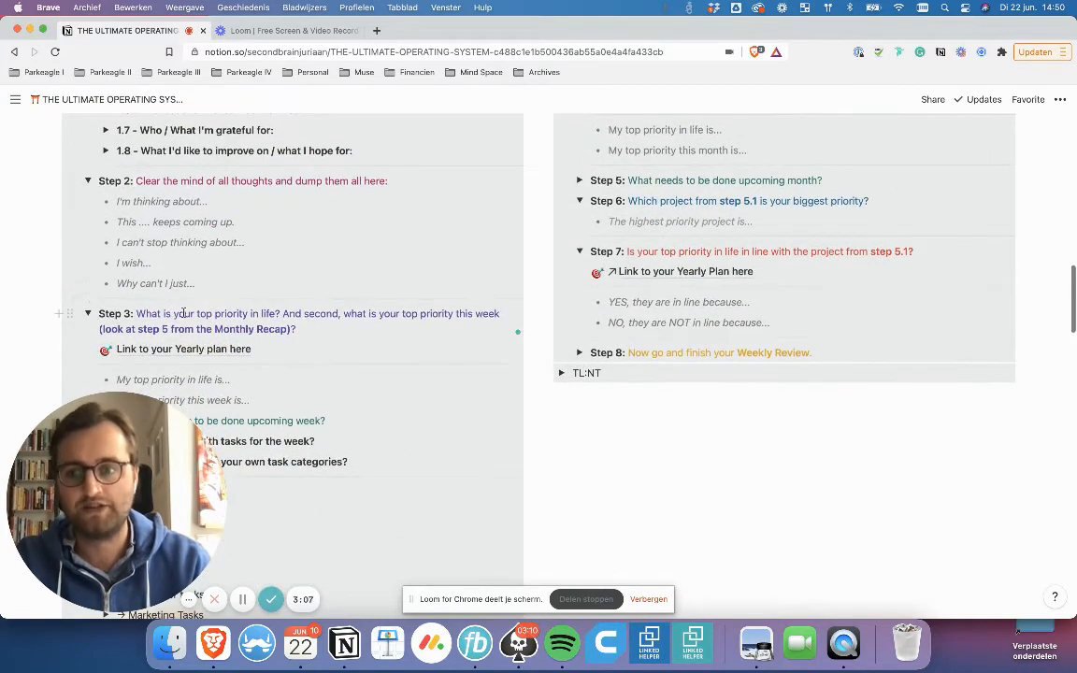
scroll("down", 3)
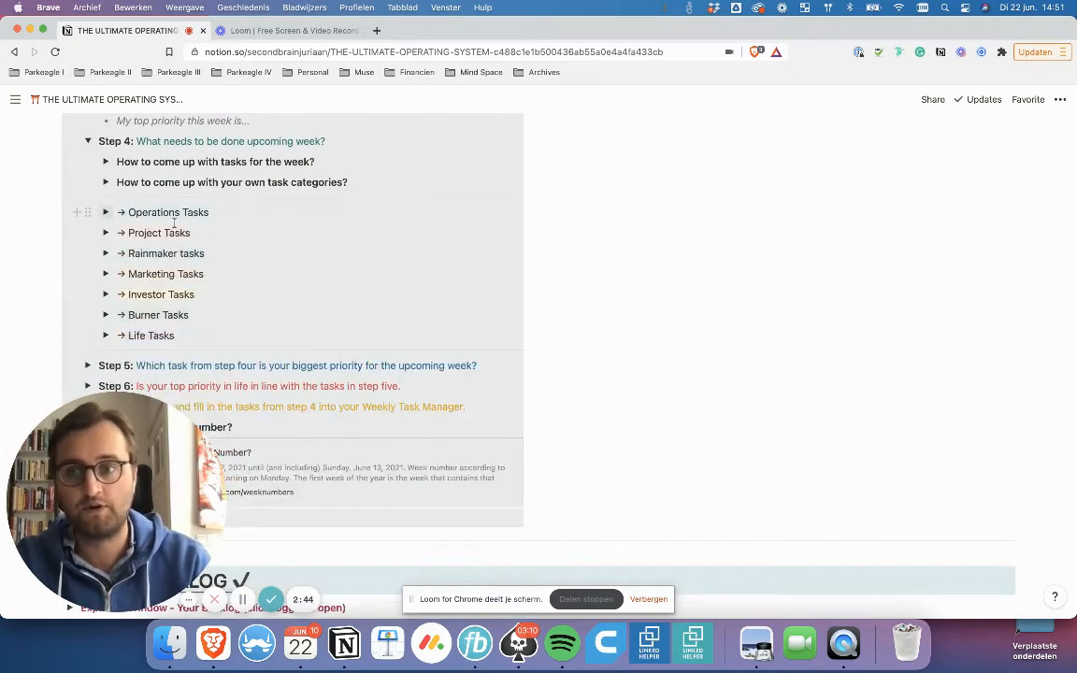
Scroll down to Weekly Recap Step 5 with its 'Priority 1...' placeholder
scroll("down", 3)
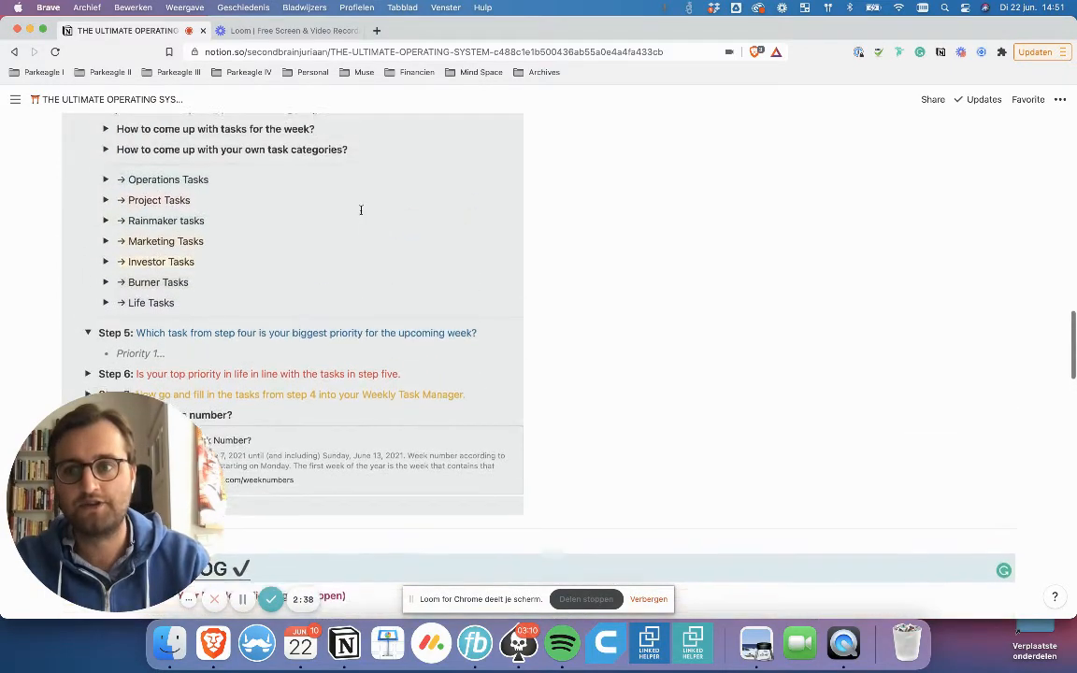
scroll("down", 3)
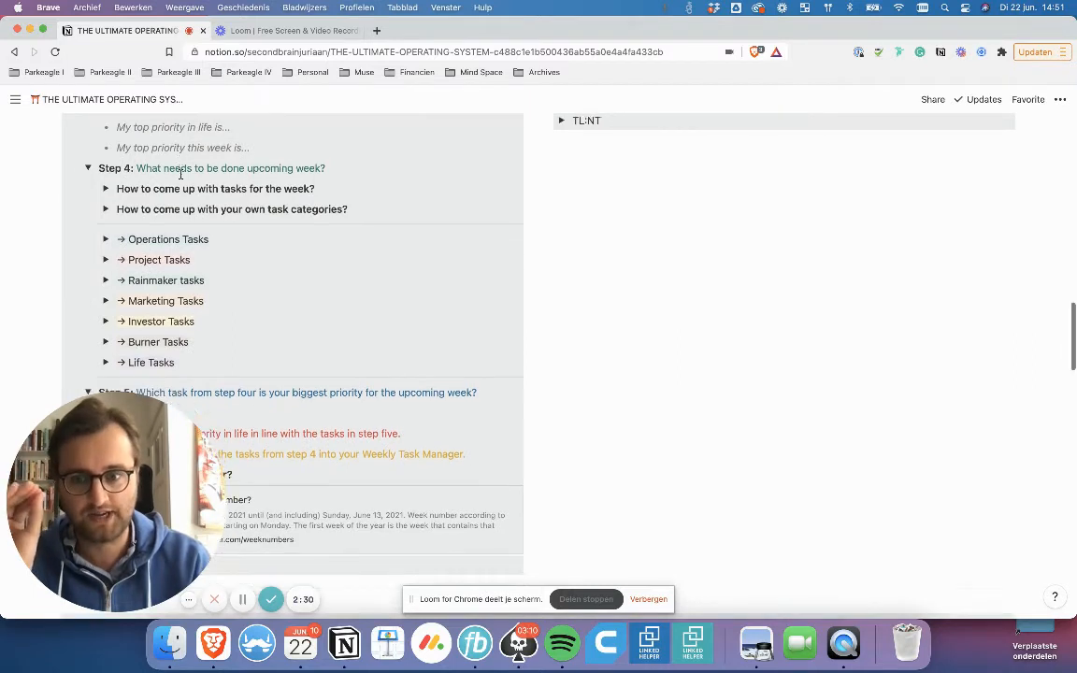
scroll("down", 3)
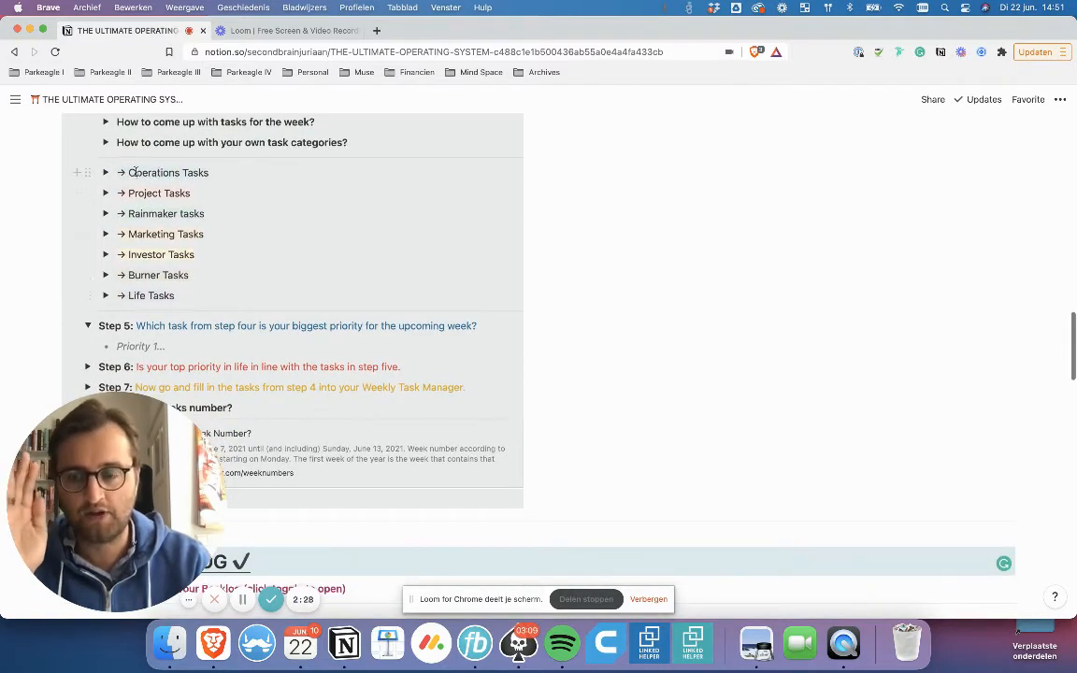
Expand Operations Tasks examples and highlight Step 5's words about step four's biggest priority
left_click(105, 172)
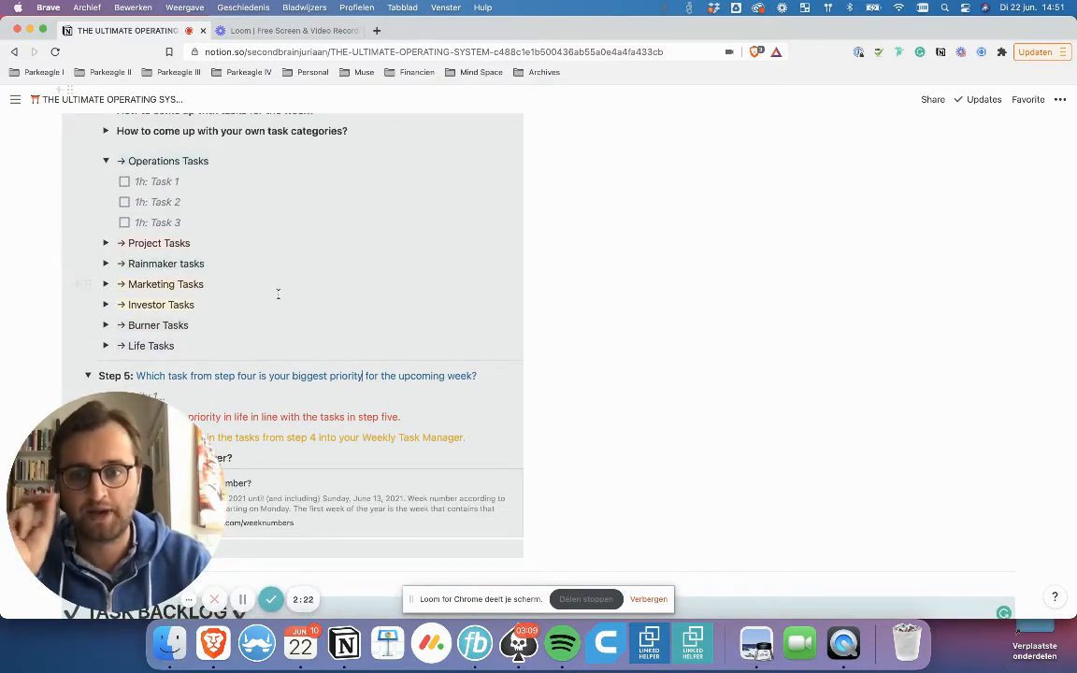
scroll("down", 3)
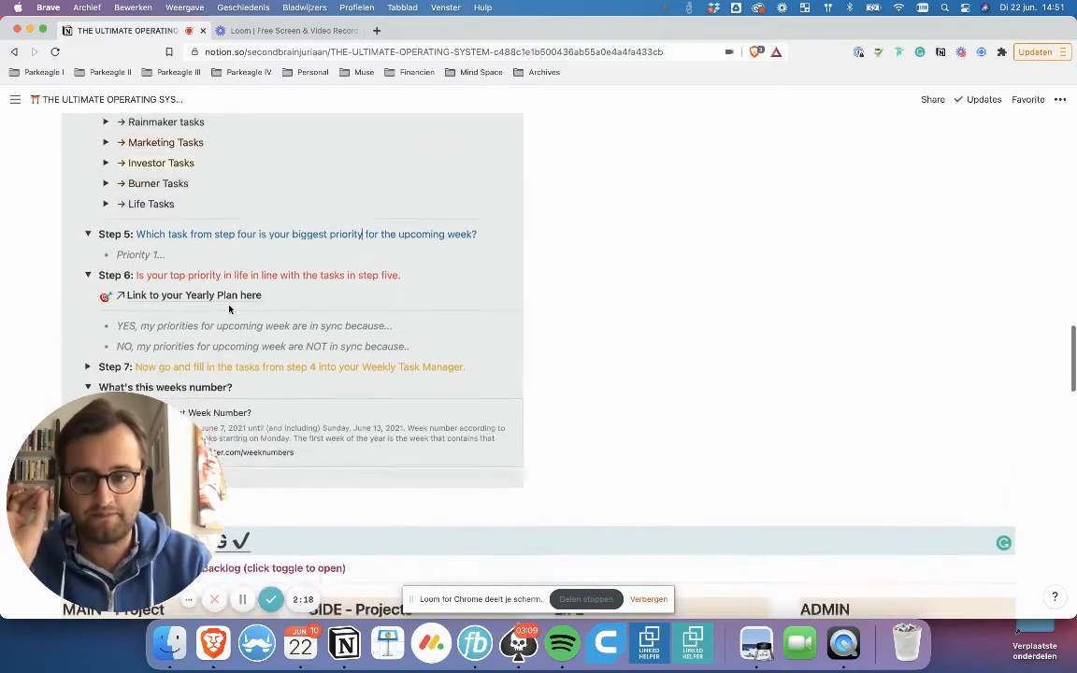
left_click_drag(239, 231, 360, 231)
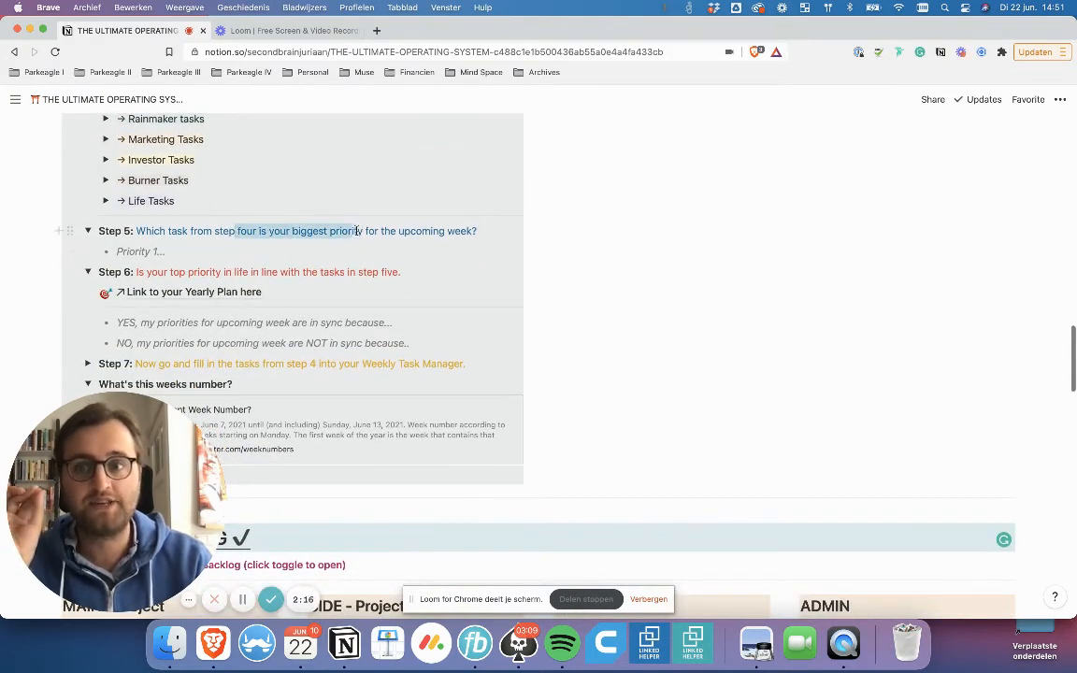